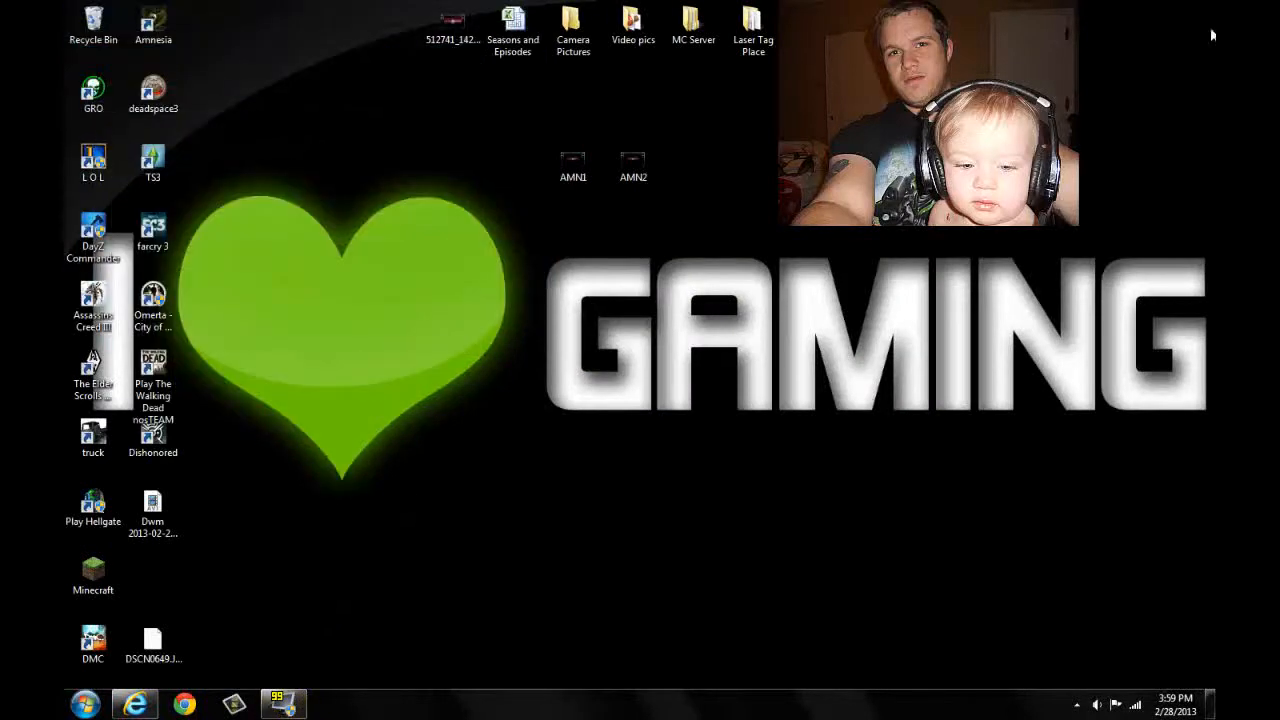
- Check the Recycle Bin options, then pick through the desktop game shortcuts in the left column
{"action": "right_click", "coordinate": [84, 18]}
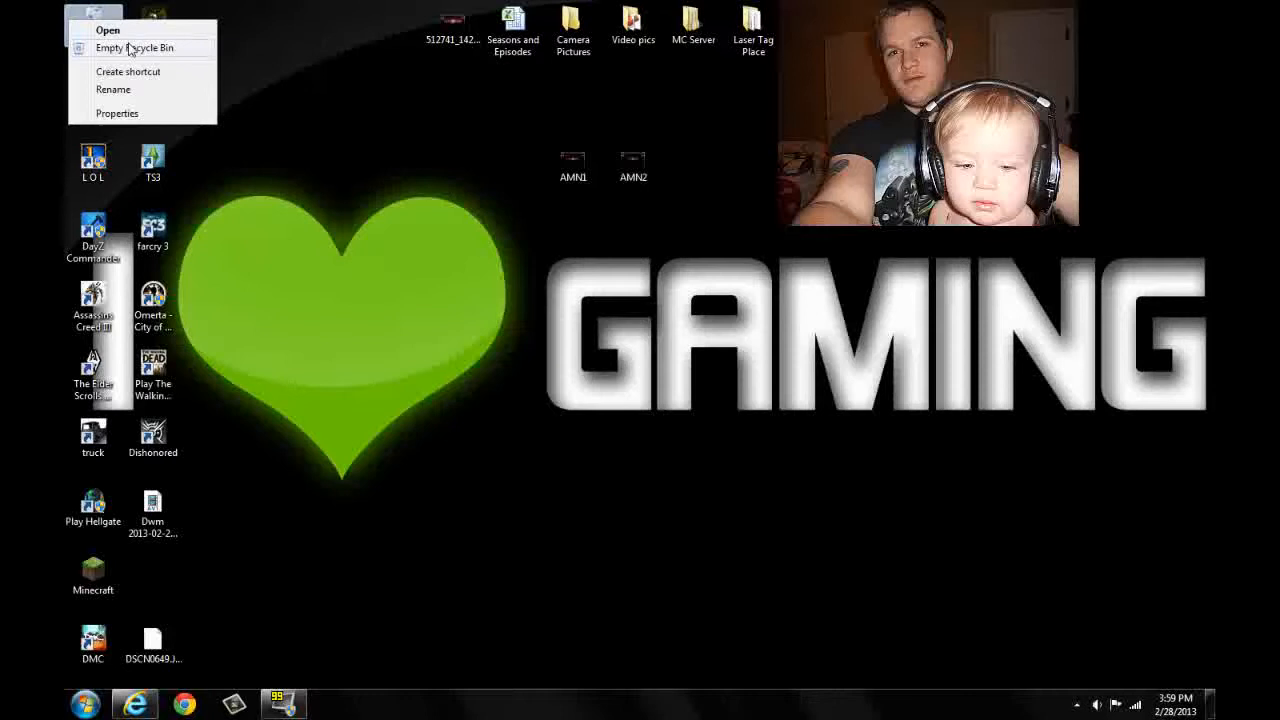
{"action": "left_click", "coordinate": [144, 48]}
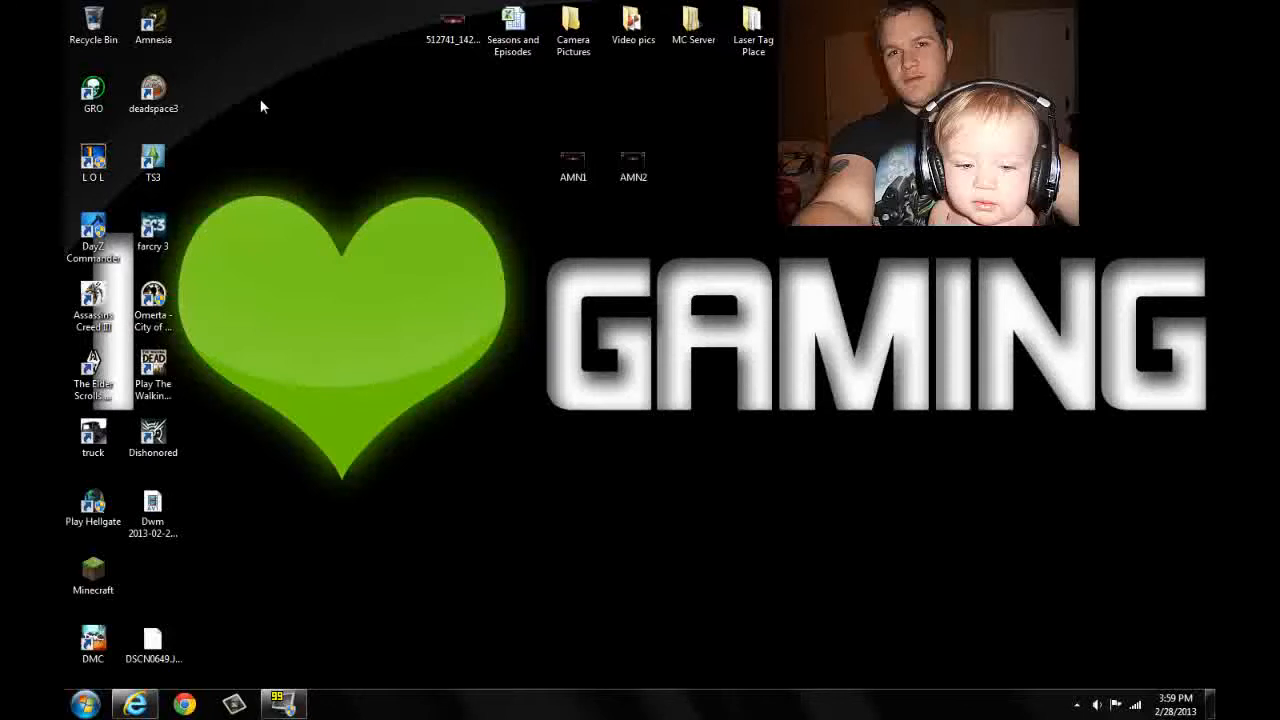
{"action": "mouse_move", "coordinate": [268, 92]}
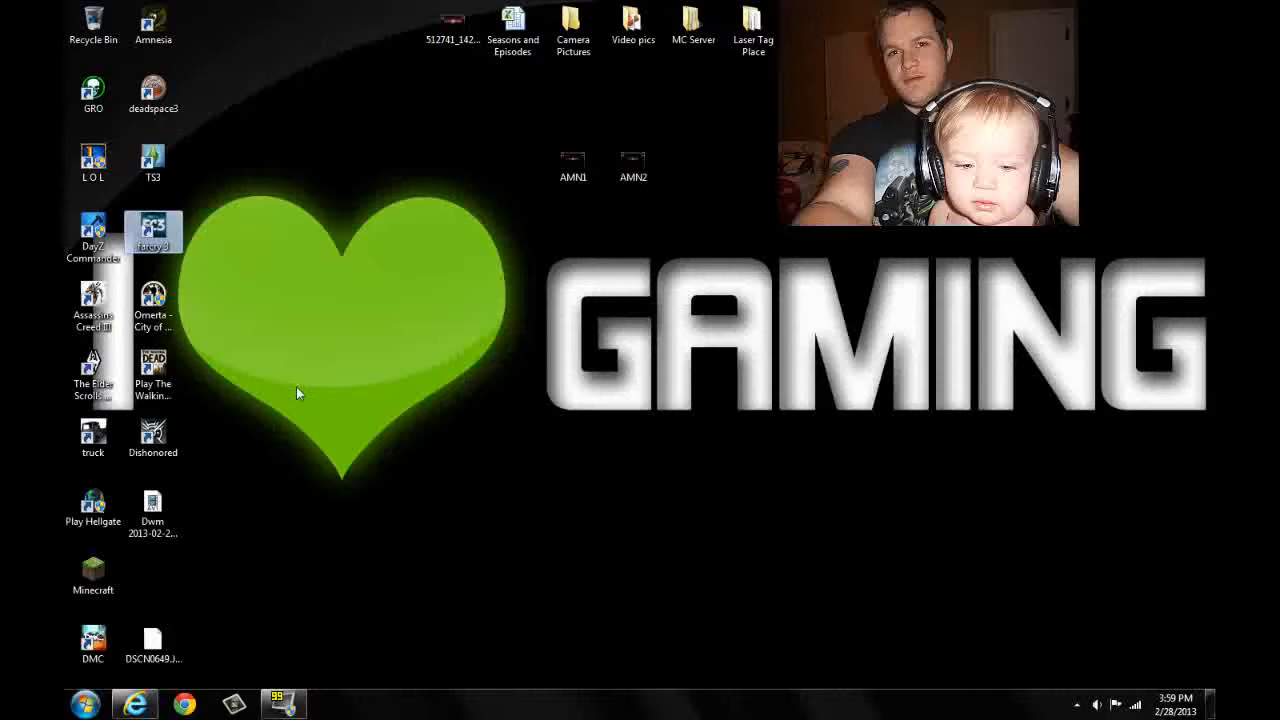
{"action": "left_click", "coordinate": [152, 300]}
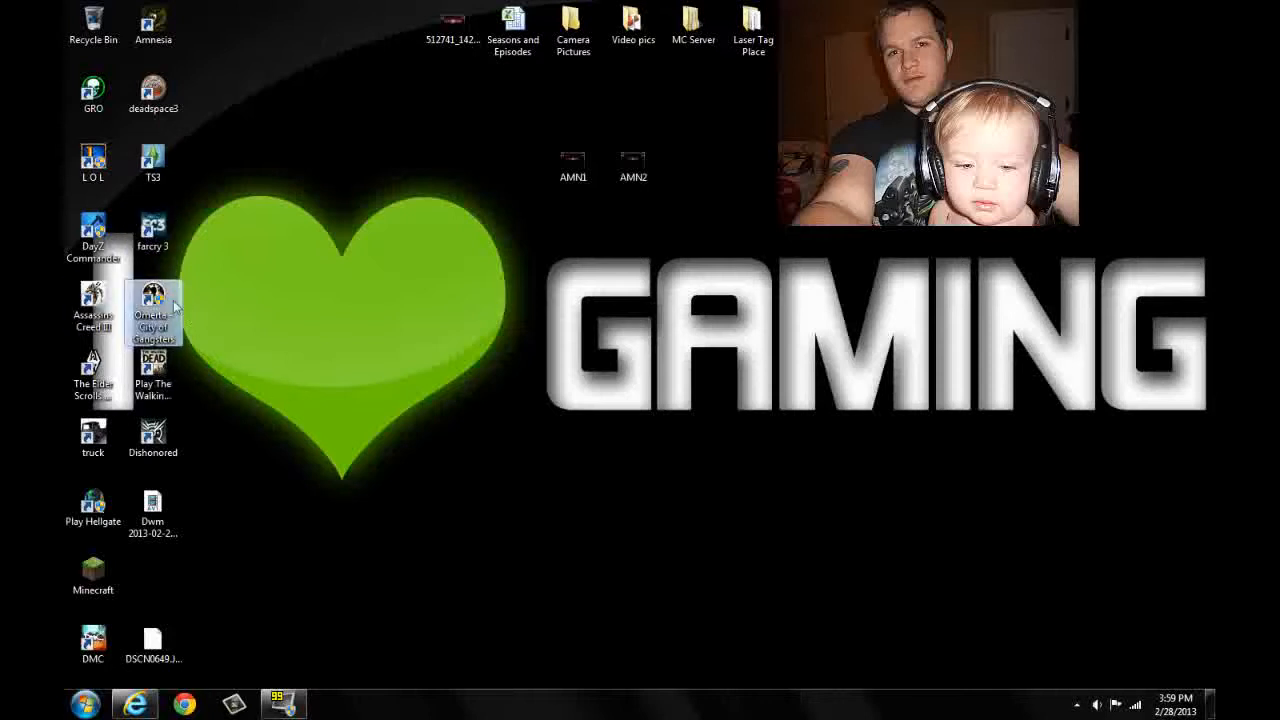
{"action": "left_click", "coordinate": [204, 436]}
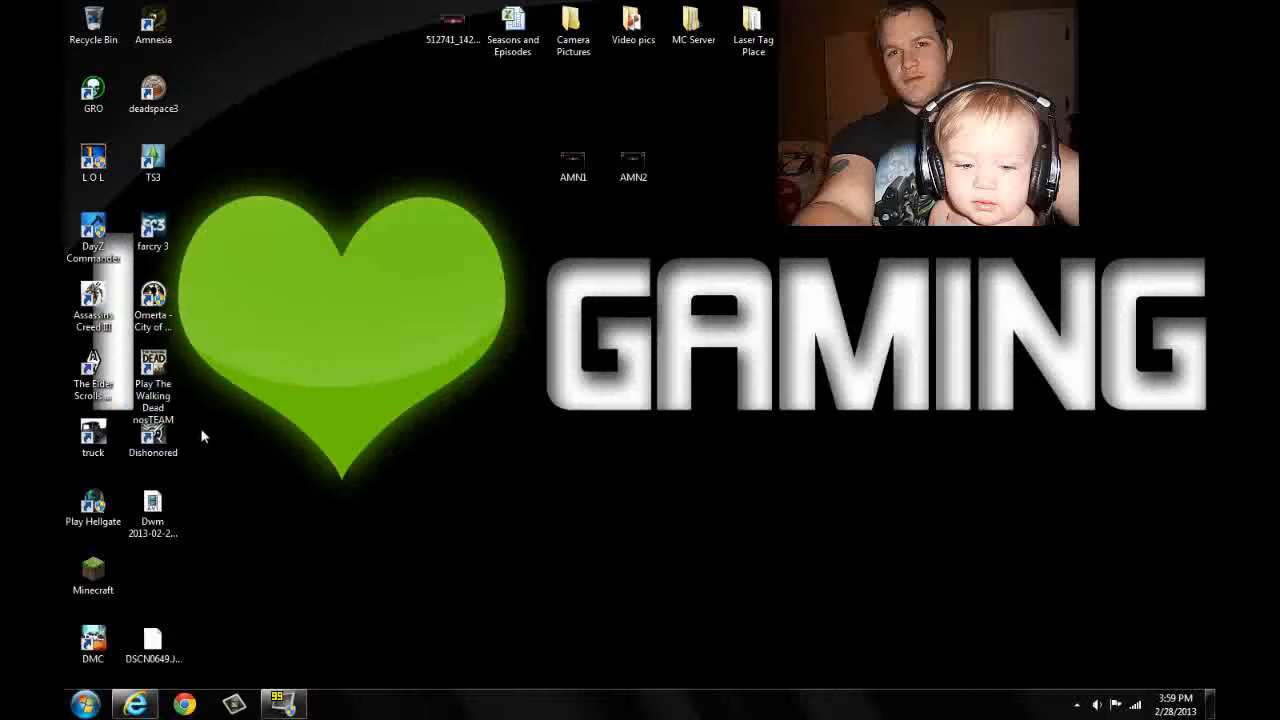
- Move the Dwm screenshot file below the heart in the desktop's middle, then switch to Excel
{"action": "left_click", "coordinate": [152, 436]}
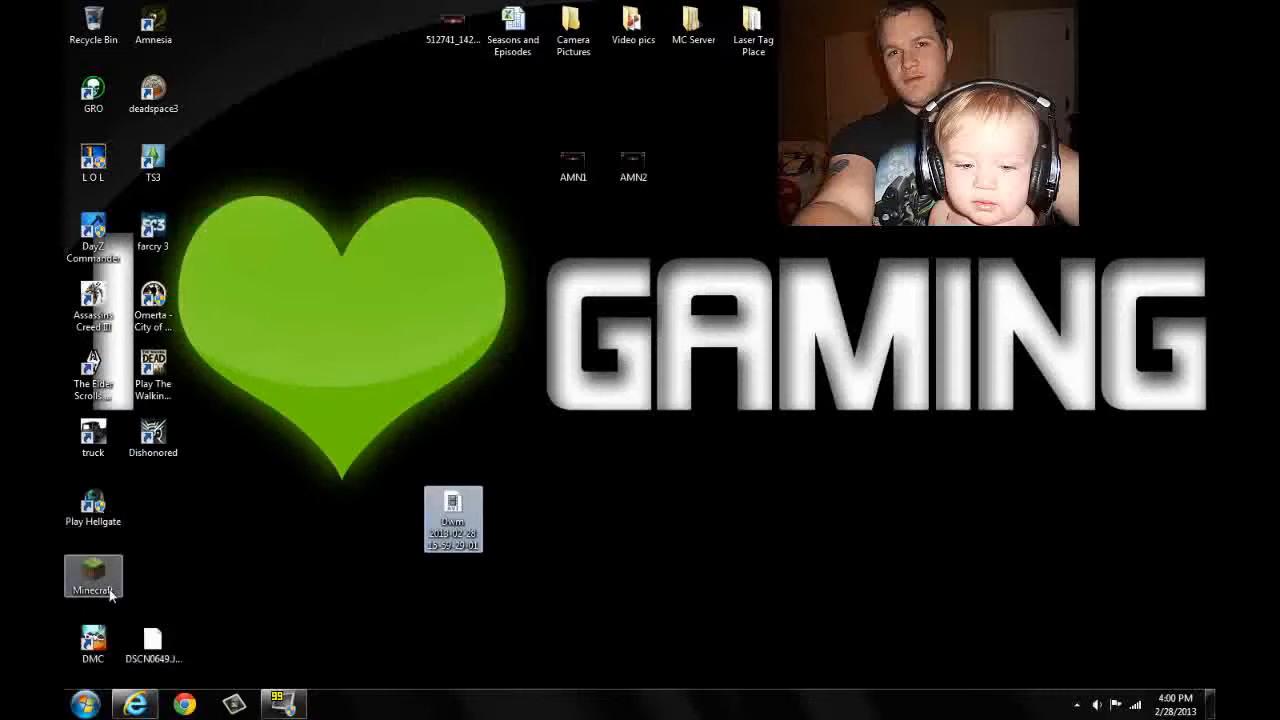
{"action": "left_click", "coordinate": [252, 486]}
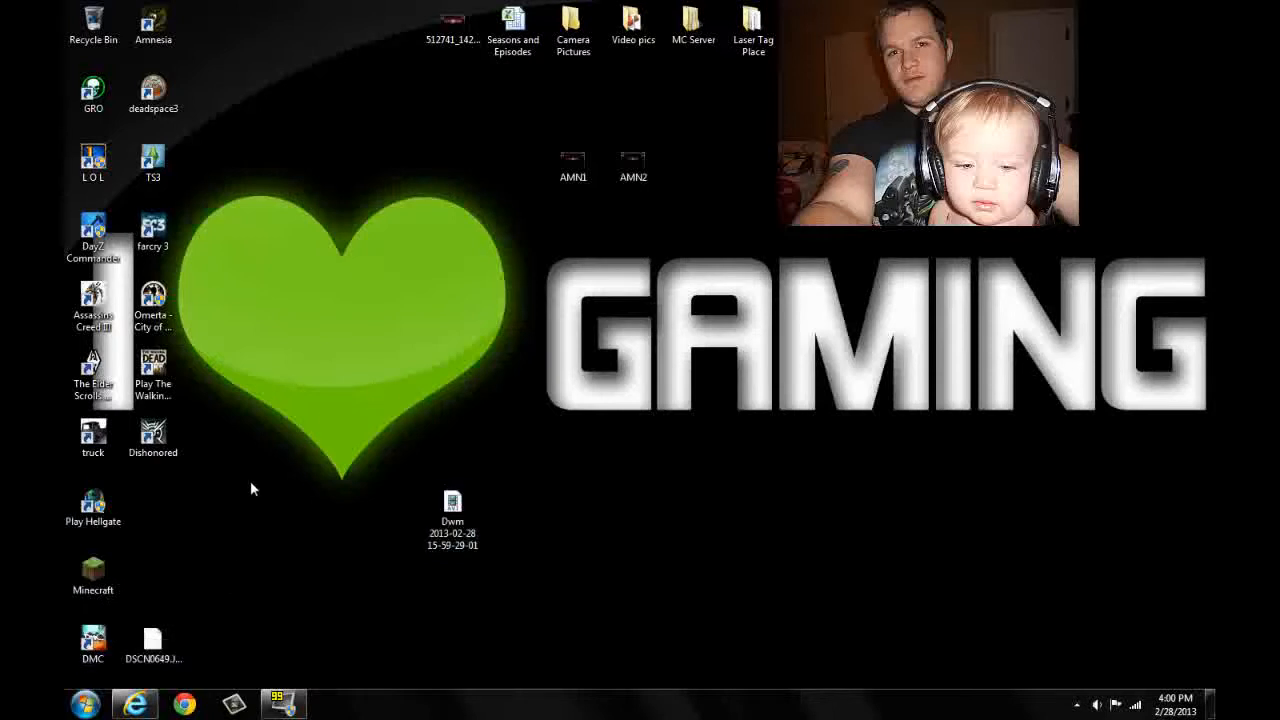
{"action": "left_click", "coordinate": [92, 380]}
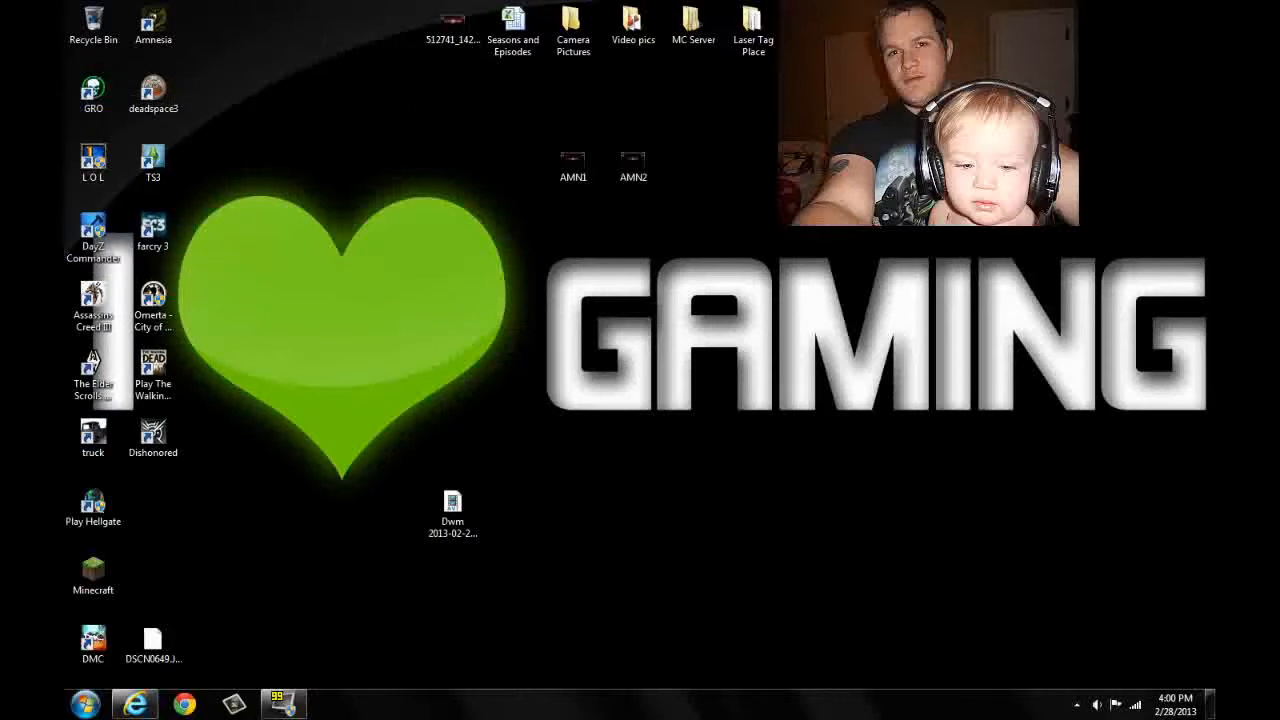
{"action": "left_click", "coordinate": [512, 20]}
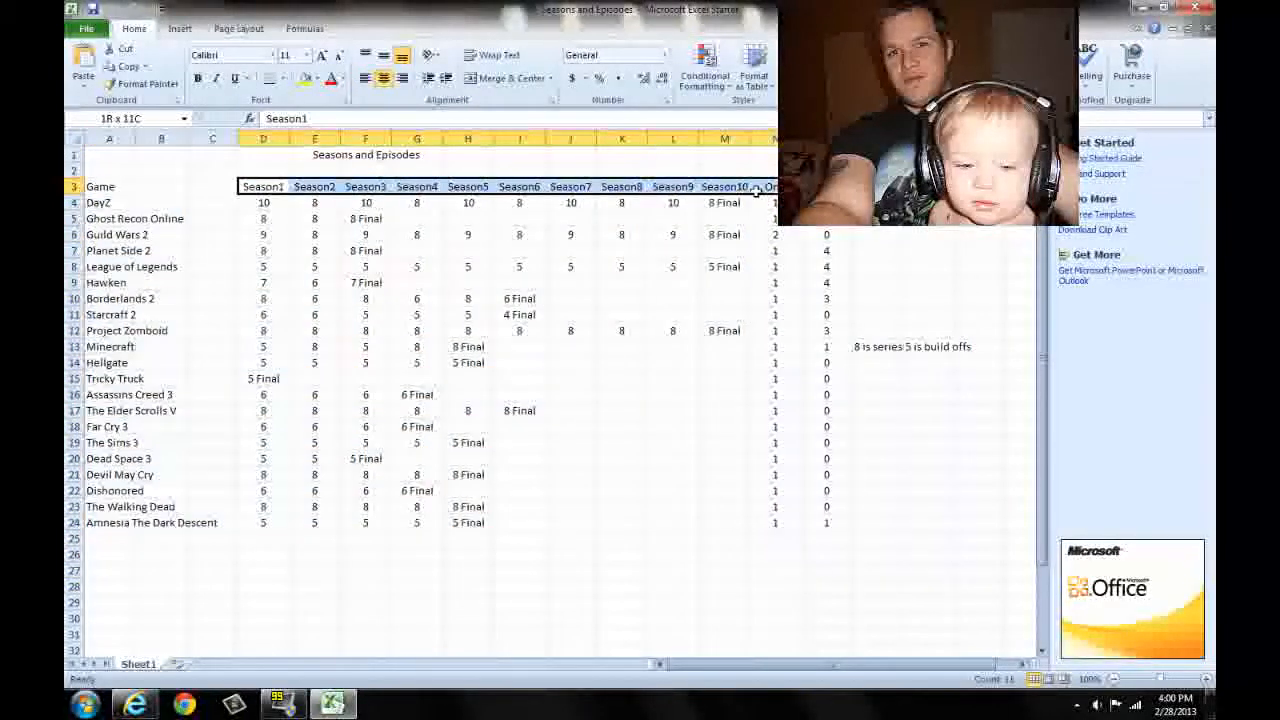
- Select the game-name list and Ghost Recon Online's Season 1 count on the Seasons and Episodes sheet
{"action": "left_click", "coordinate": [724, 202]}
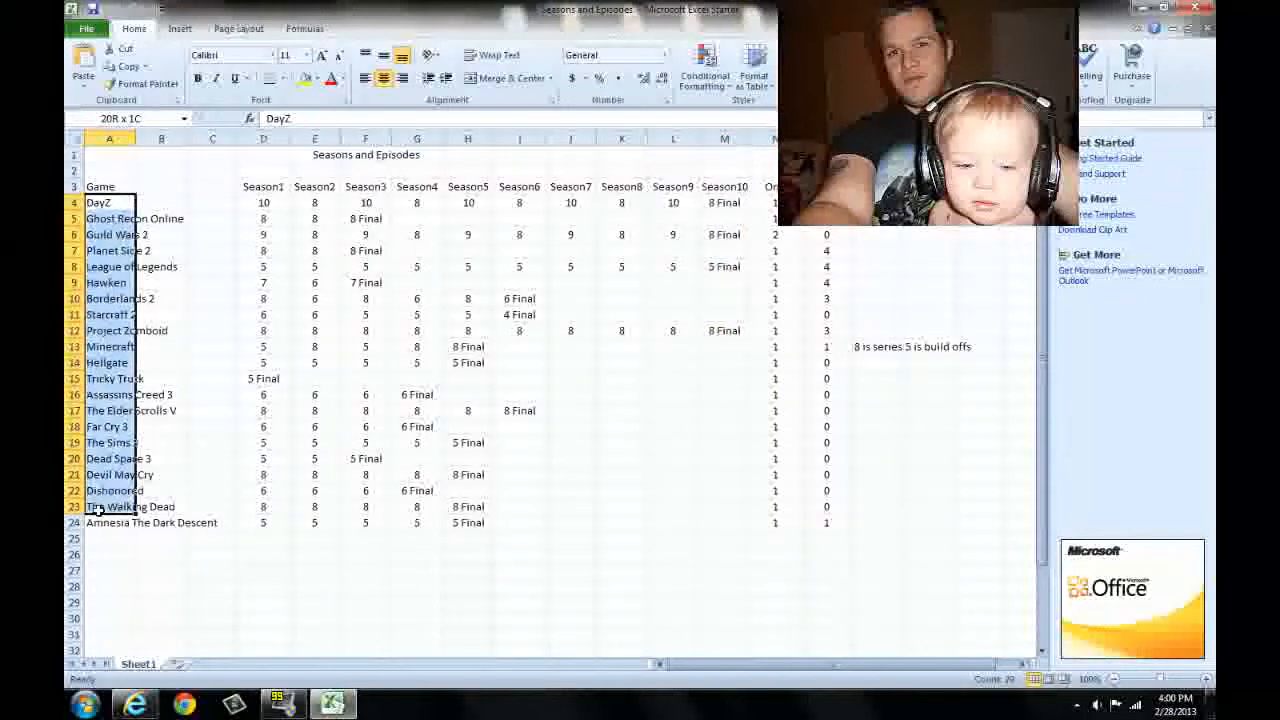
{"action": "left_click", "coordinate": [264, 218]}
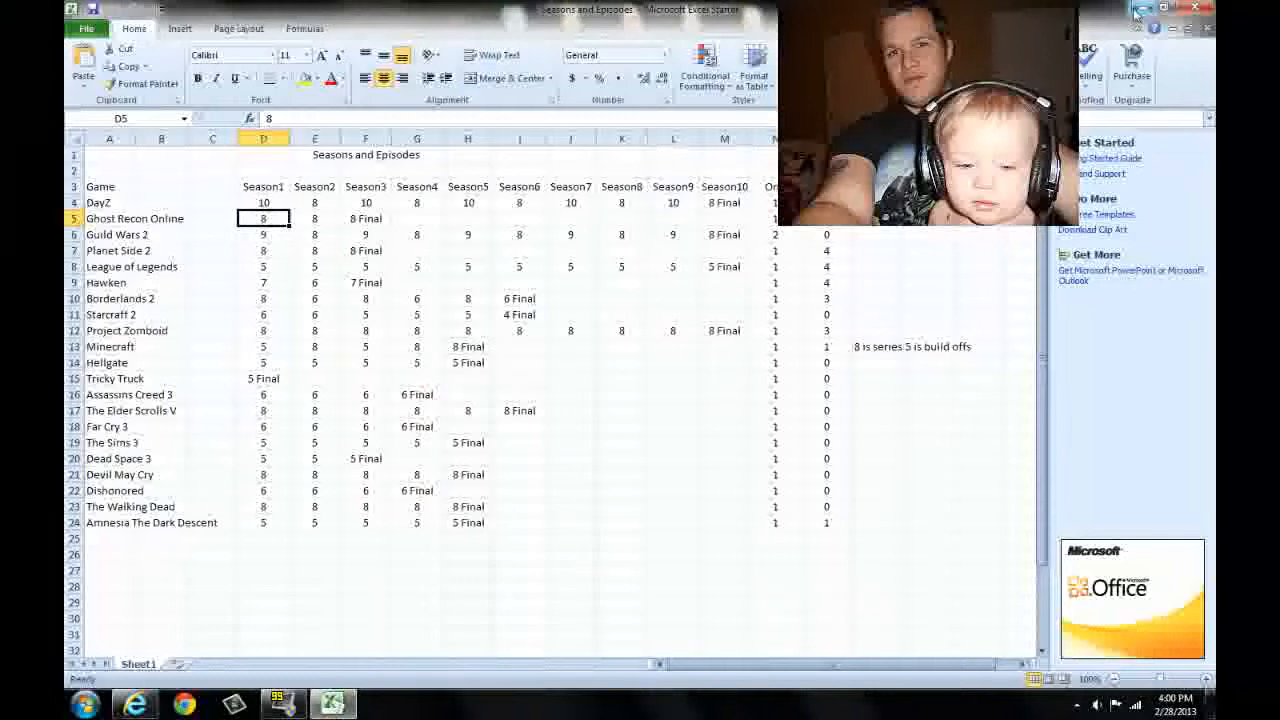
{"action": "mouse_move", "coordinate": [864, 352]}
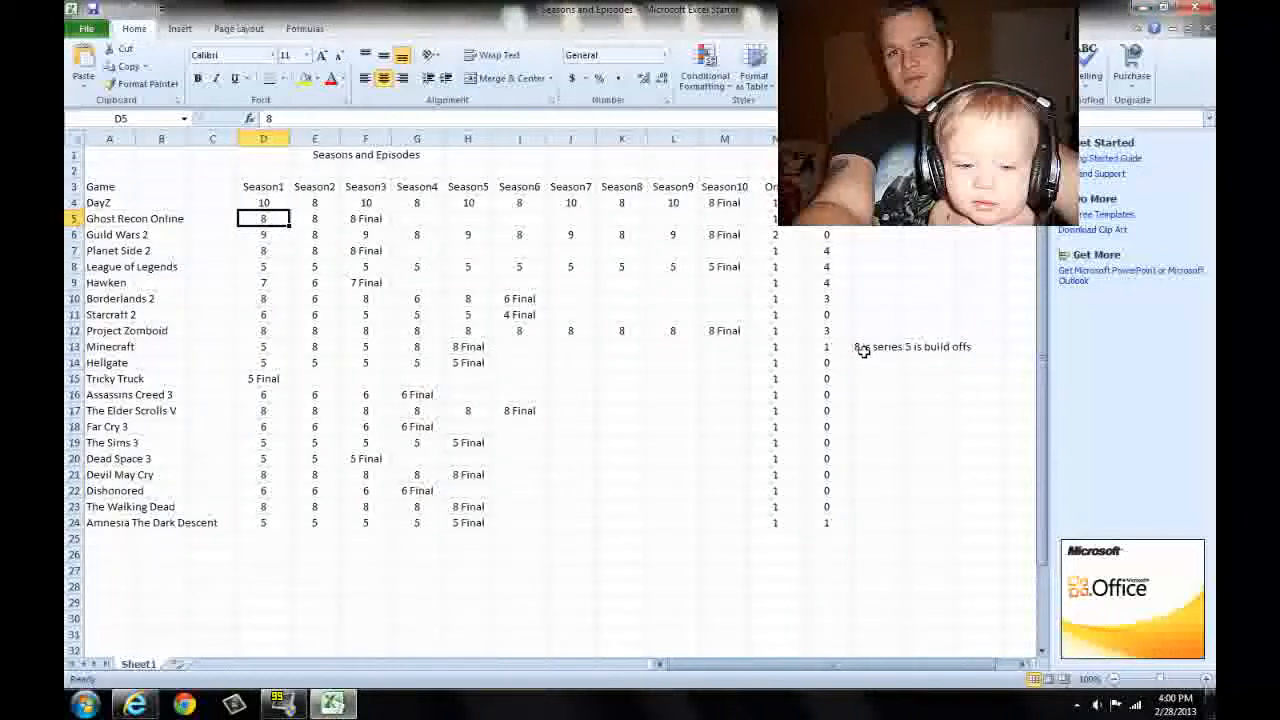